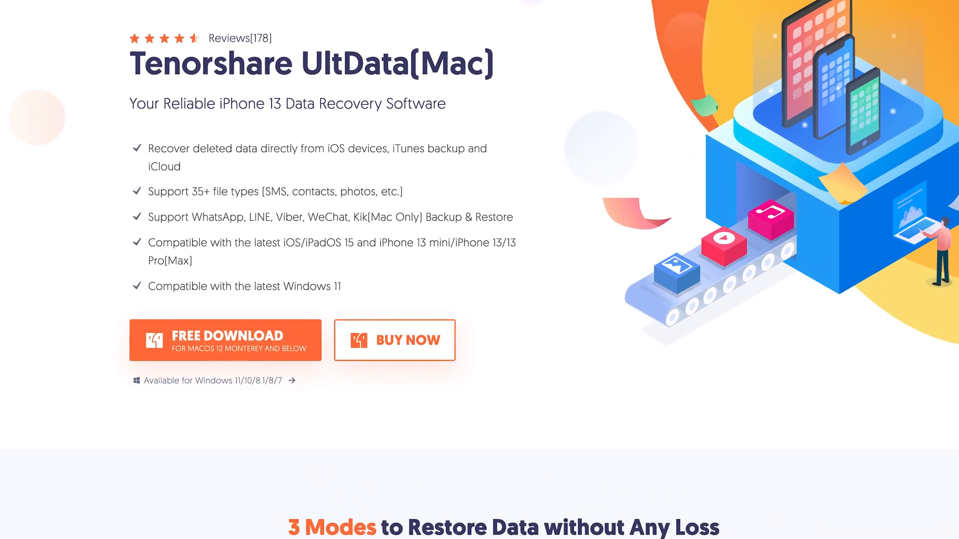
Step: Clear every System and Third-party App data type so only Photos remains selected for recovery
scroll("down", 3)
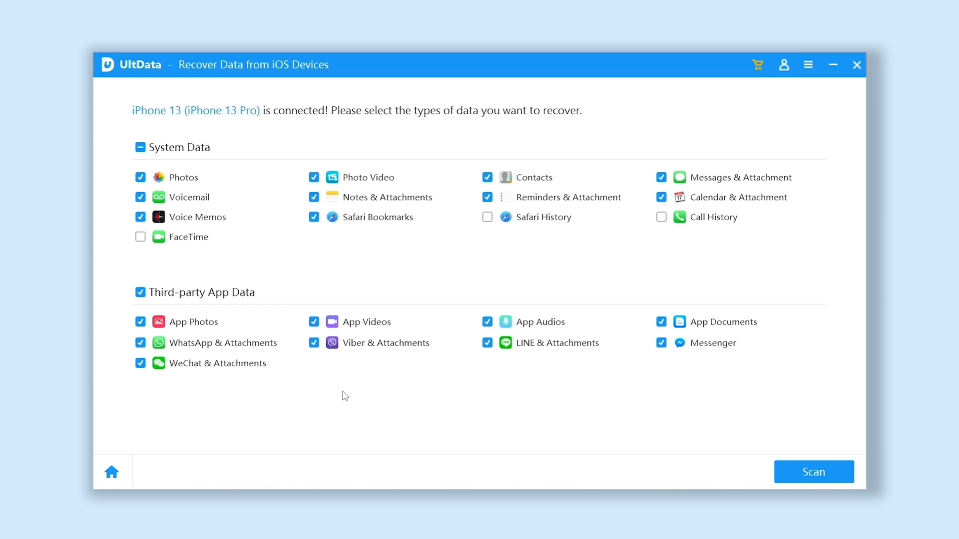
left_click(140, 293)
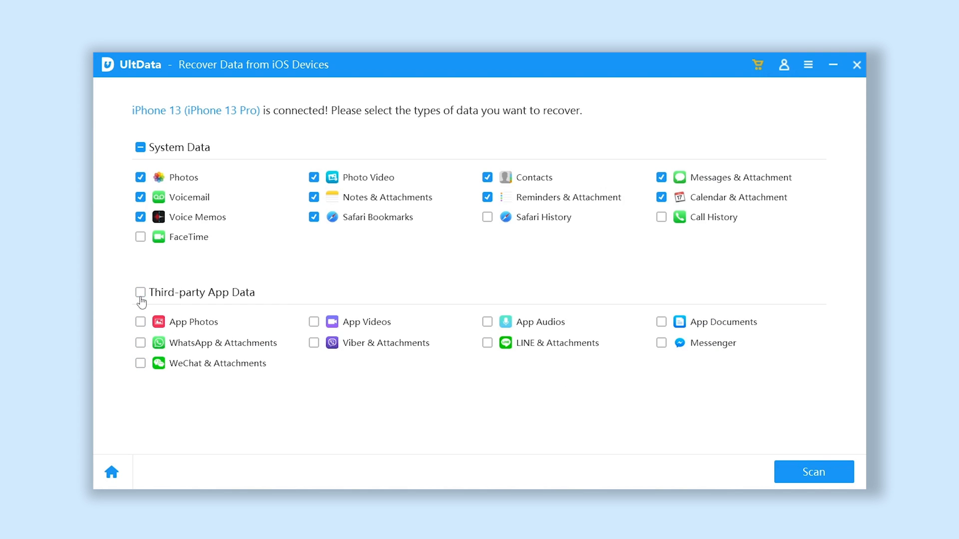
left_click(141, 147)
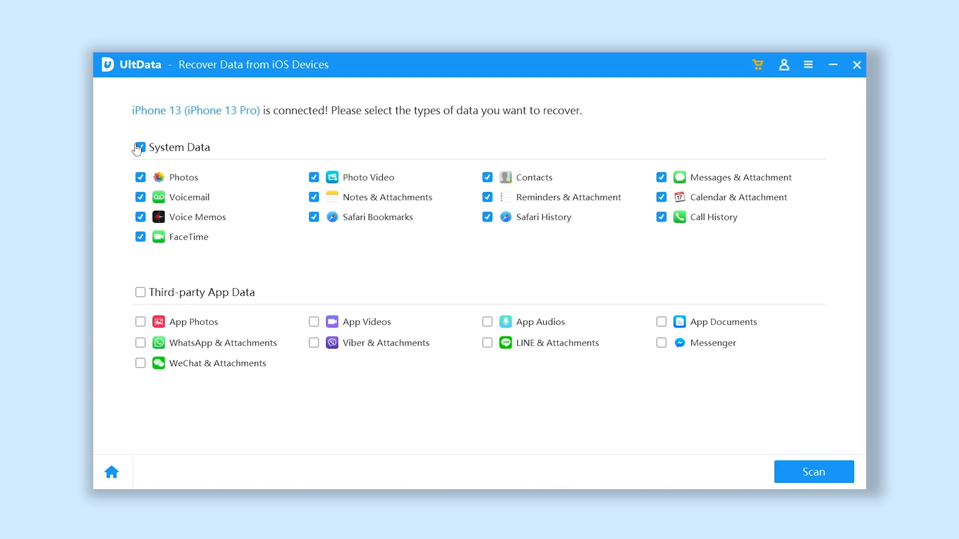
left_click(140, 147)
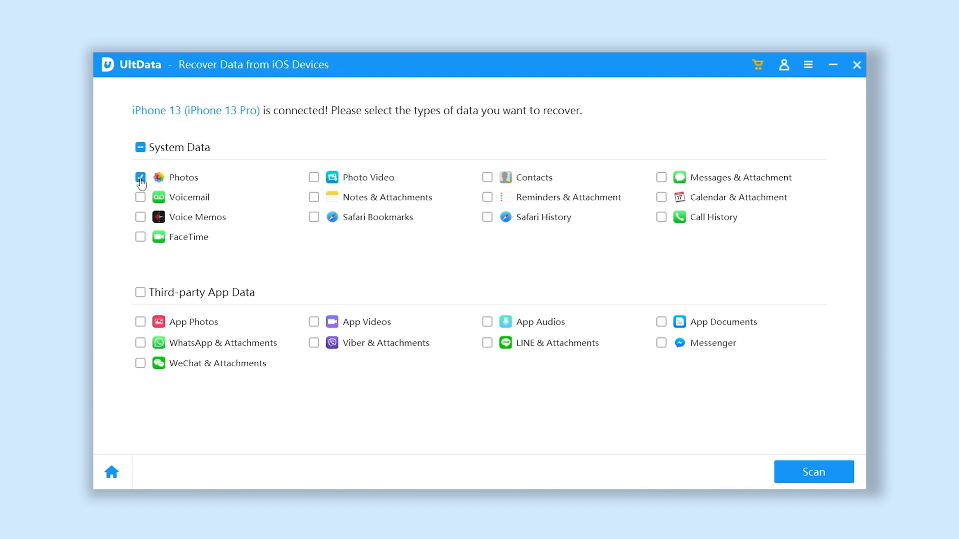
left_click(813, 472)
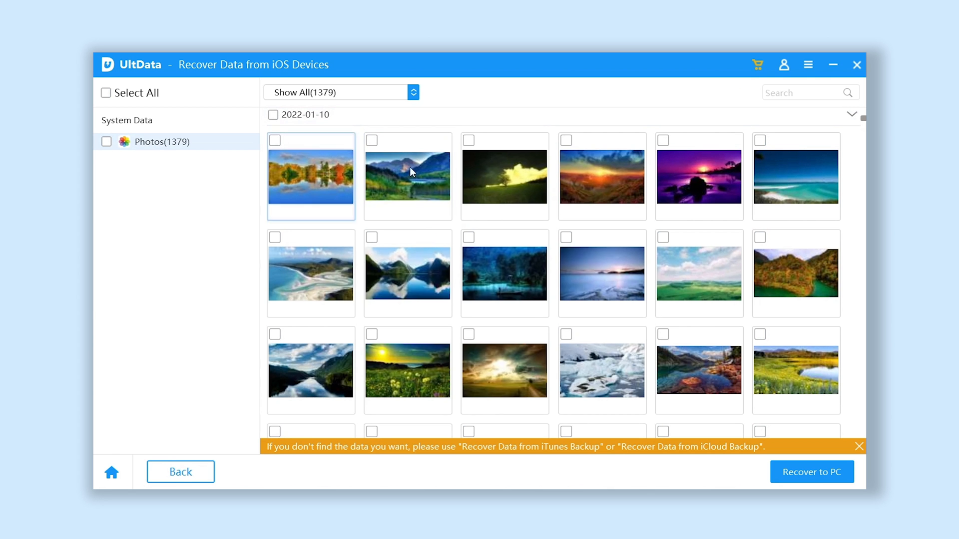
Step: Select all 39 photos dated 2022-01-10 and start Recover to PC
left_click(272, 114)
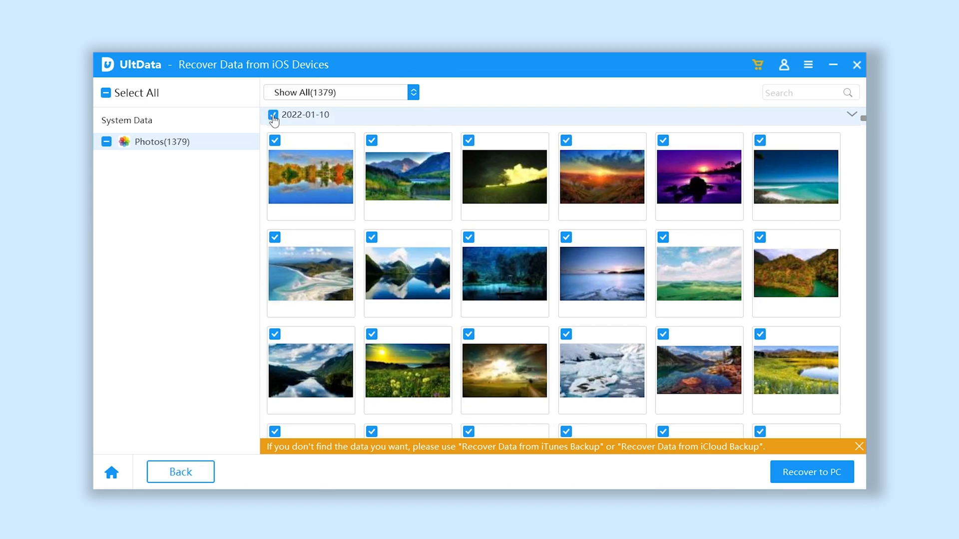
left_click(811, 471)
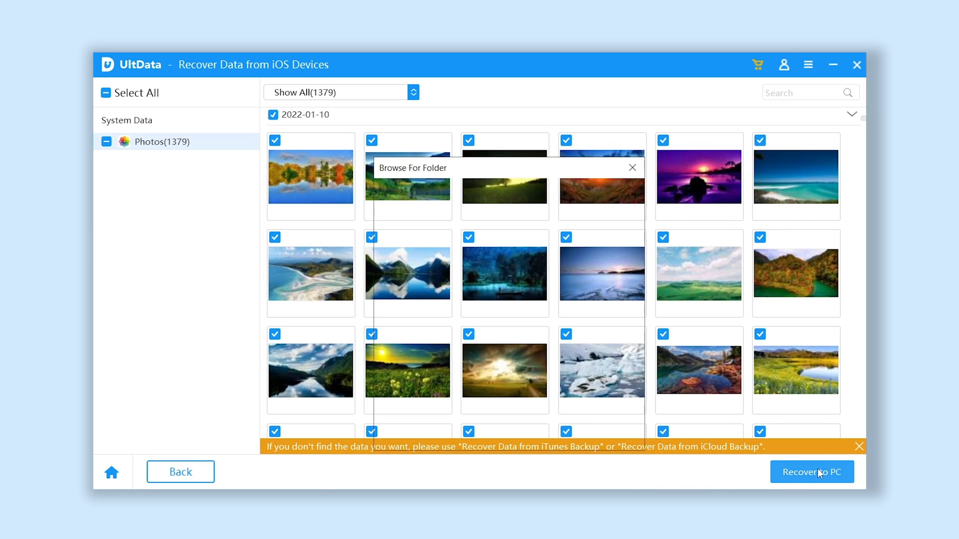
left_click(811, 472)
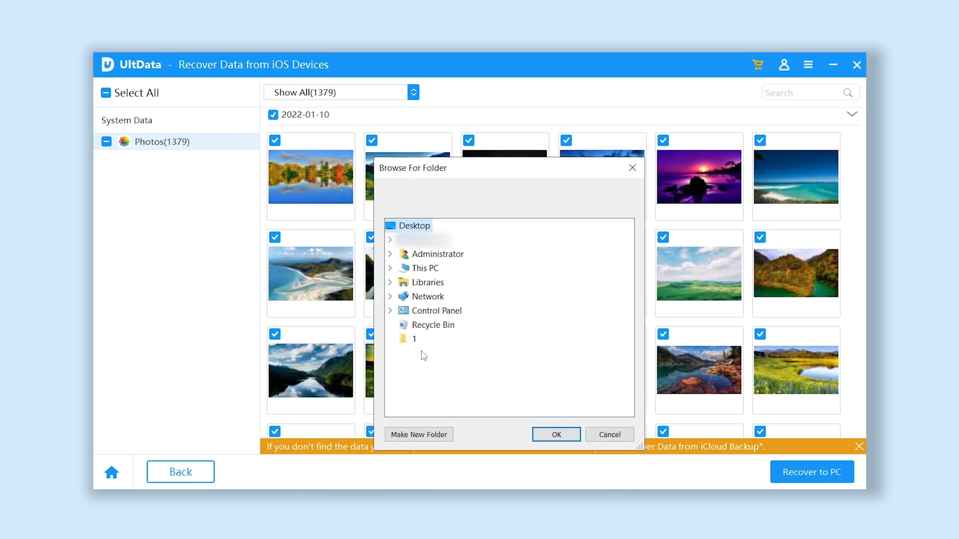
Step: Recover them to the Desktop folder named 1 and dismiss the success message
left_click(414, 338)
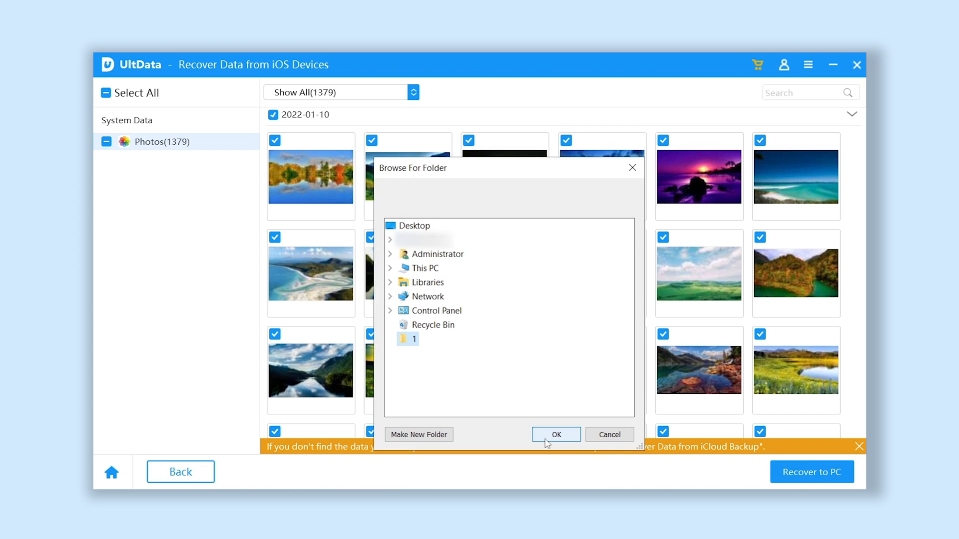
left_click(554, 434)
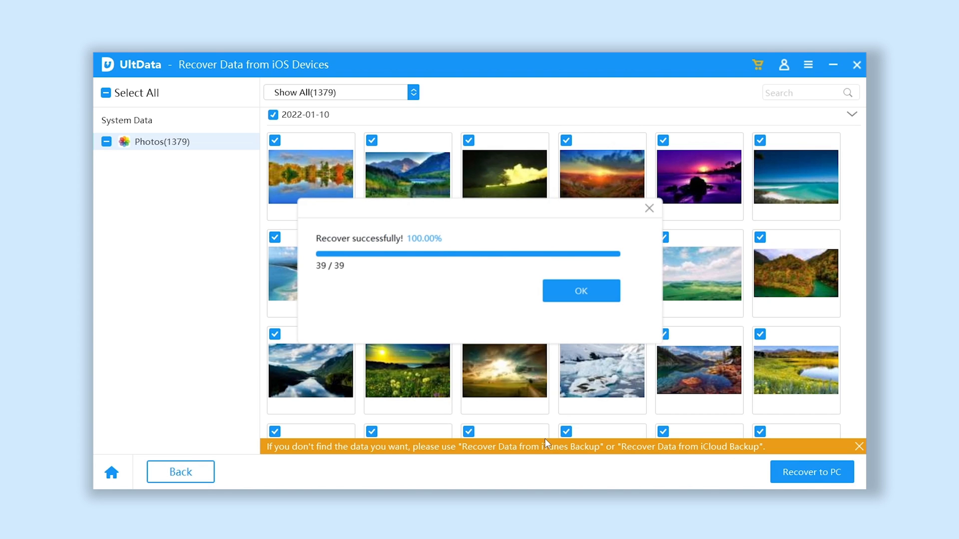
left_click(579, 290)
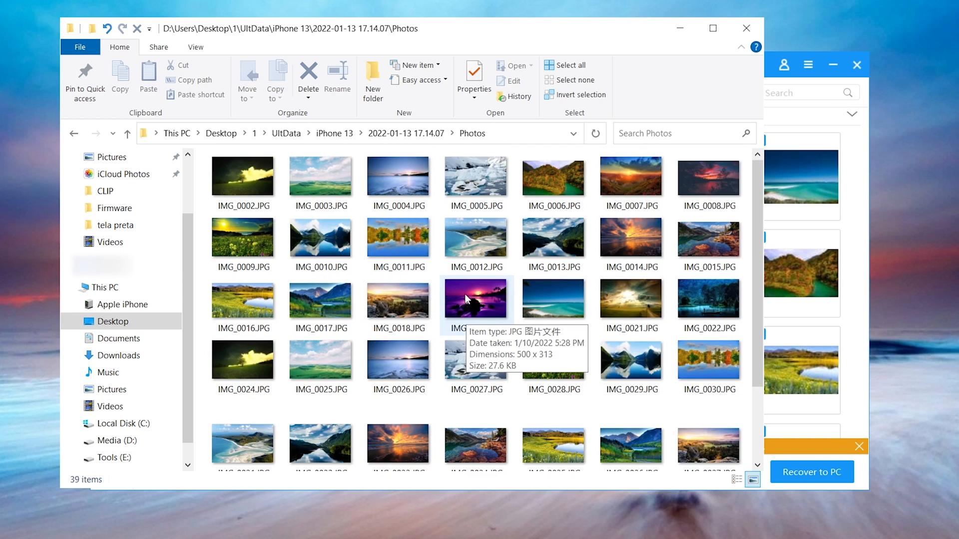
scroll("down", 3)
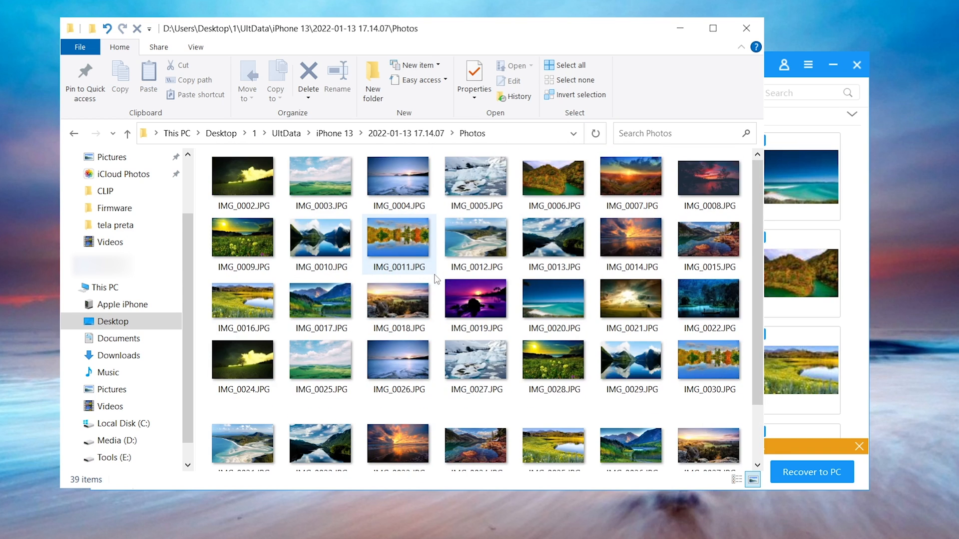
left_click(242, 178)
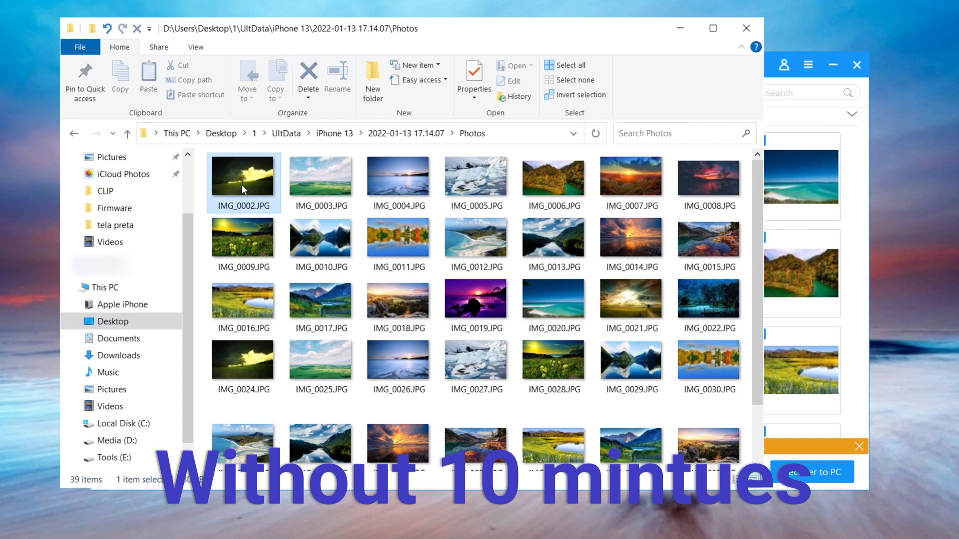
double_click(242, 177)
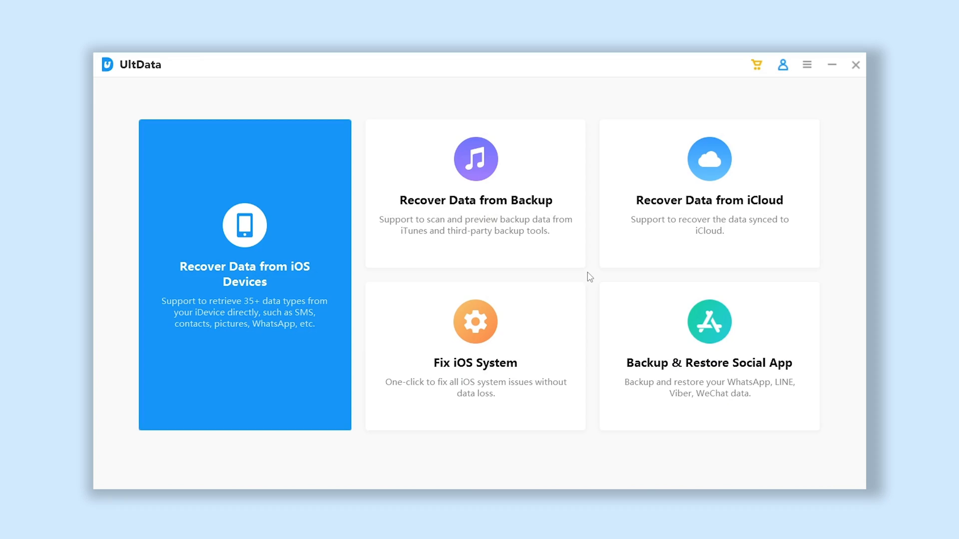
mouse_move(565, 254)
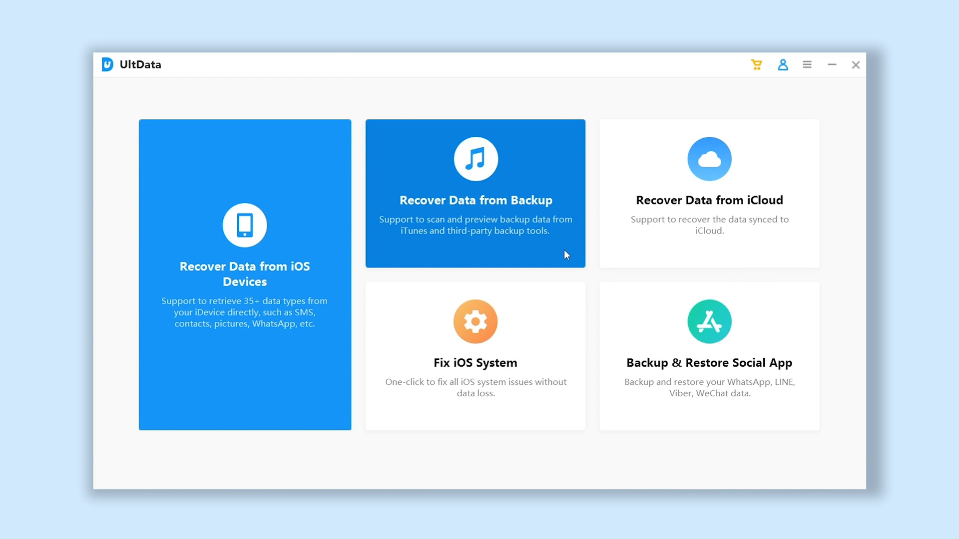
Step: Choose Recover Data from Backup to list the iTunes backups, including the 2022-01-13 iPhone 13 one
left_click(476, 193)
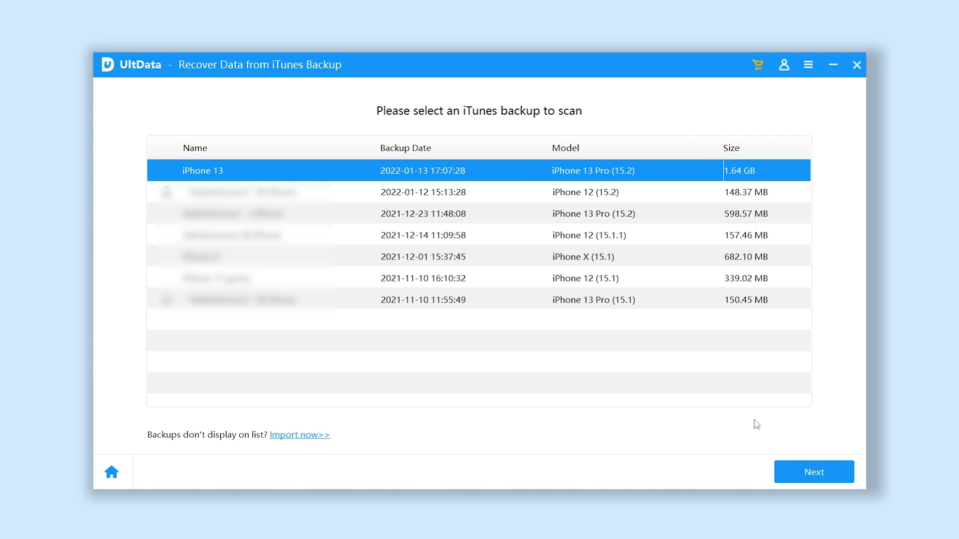
Step: Scan the iPhone 13 iTunes backup for Photos only, yielding 1,379 recoverable photos
left_click(813, 472)
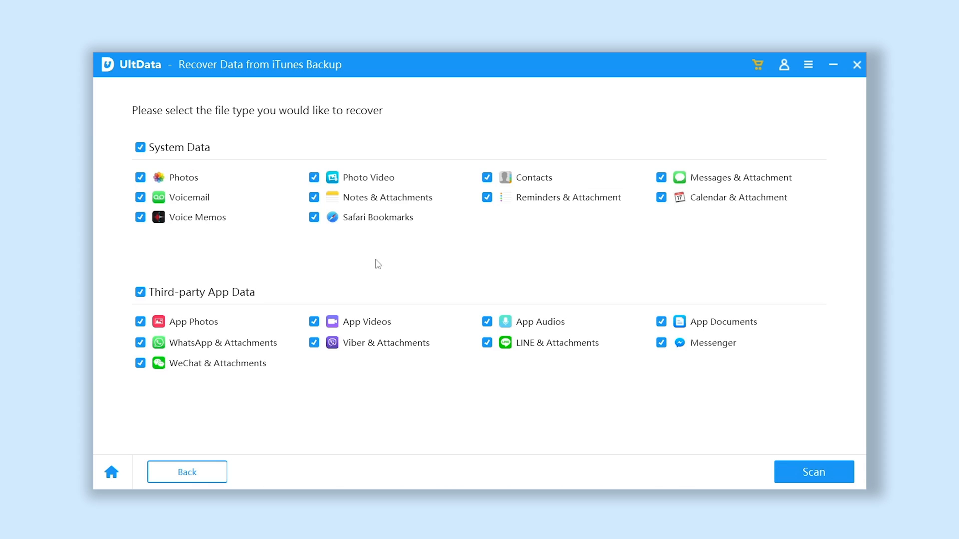
mouse_move(459, 190)
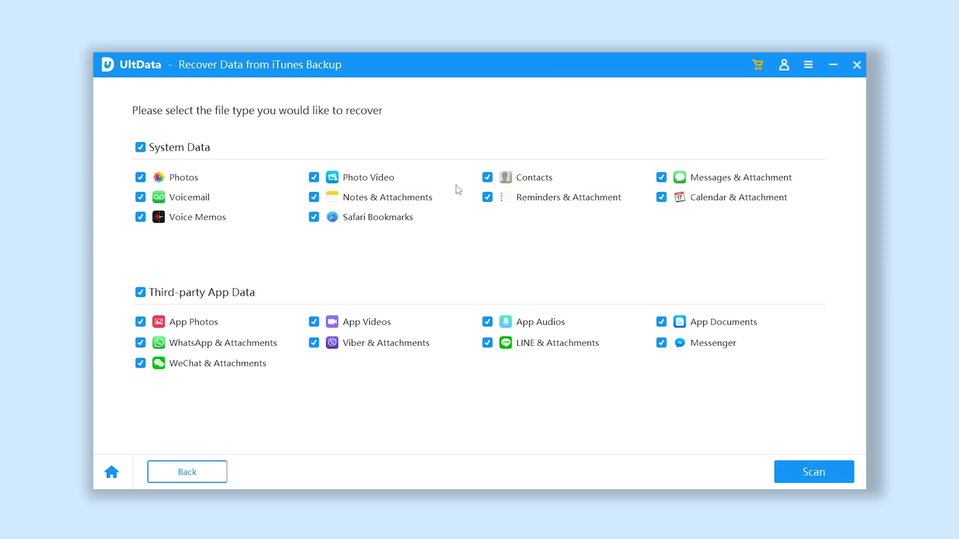
mouse_move(137, 302)
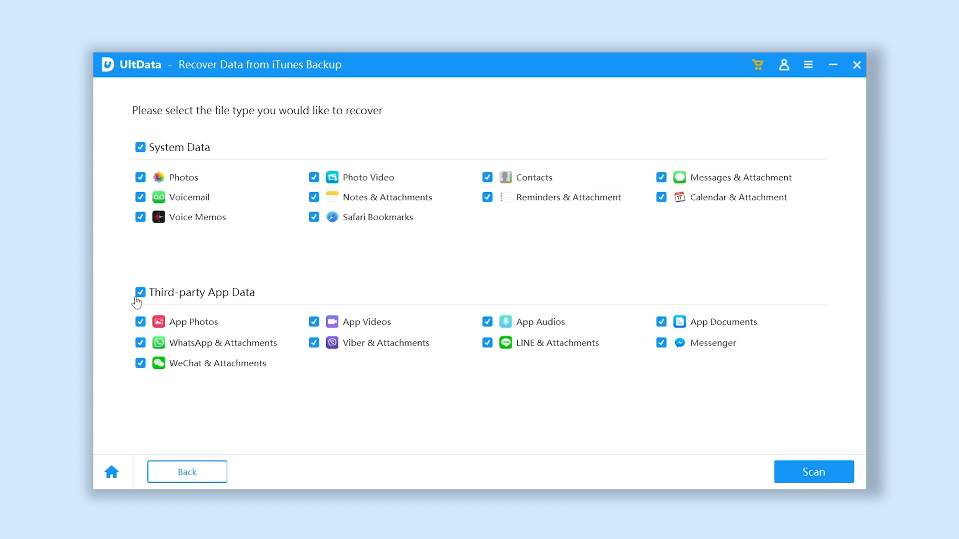
left_click(141, 147)
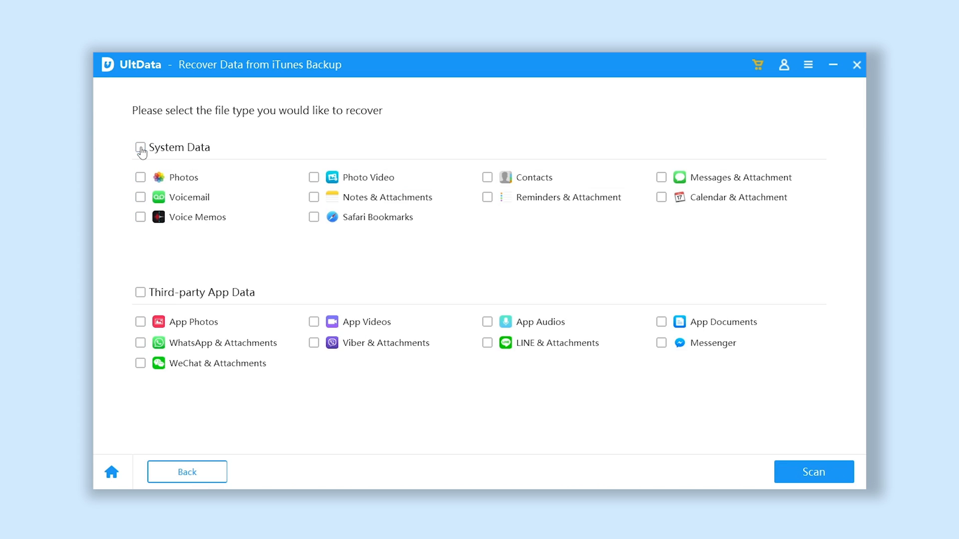
left_click(141, 178)
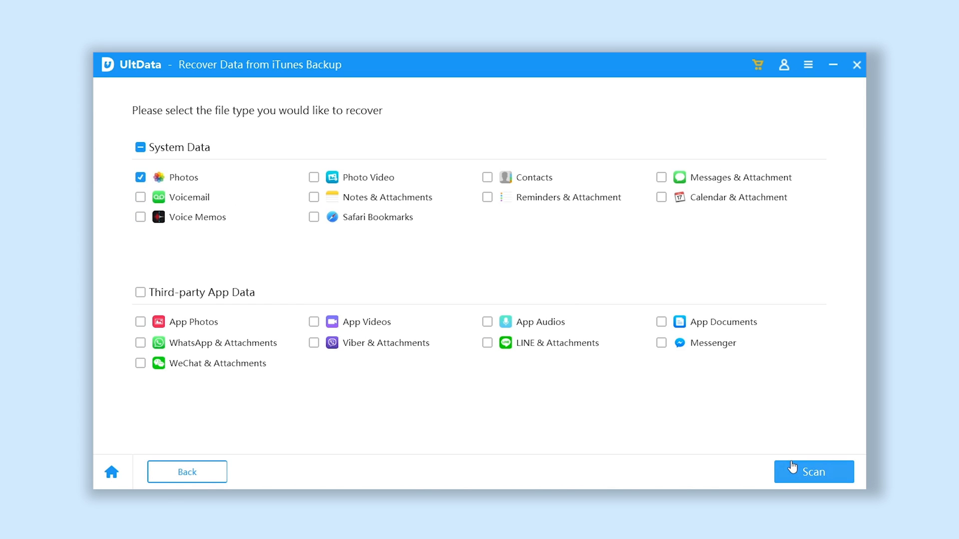
left_click(813, 471)
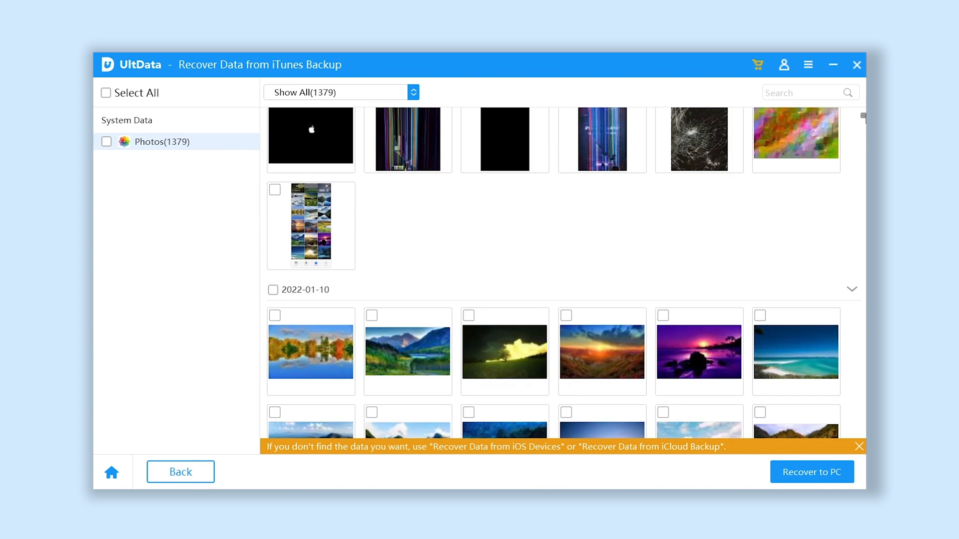
scroll("down", 3)
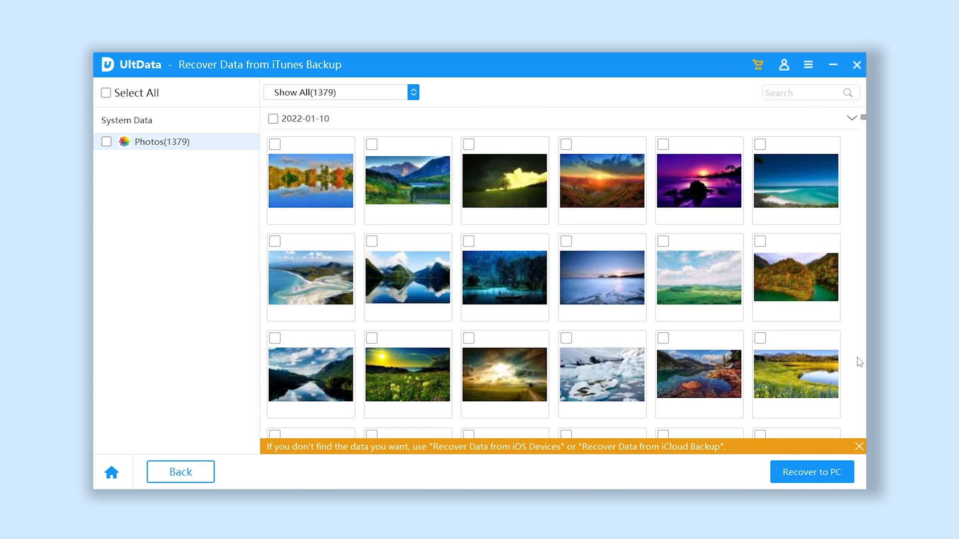
mouse_move(812, 472)
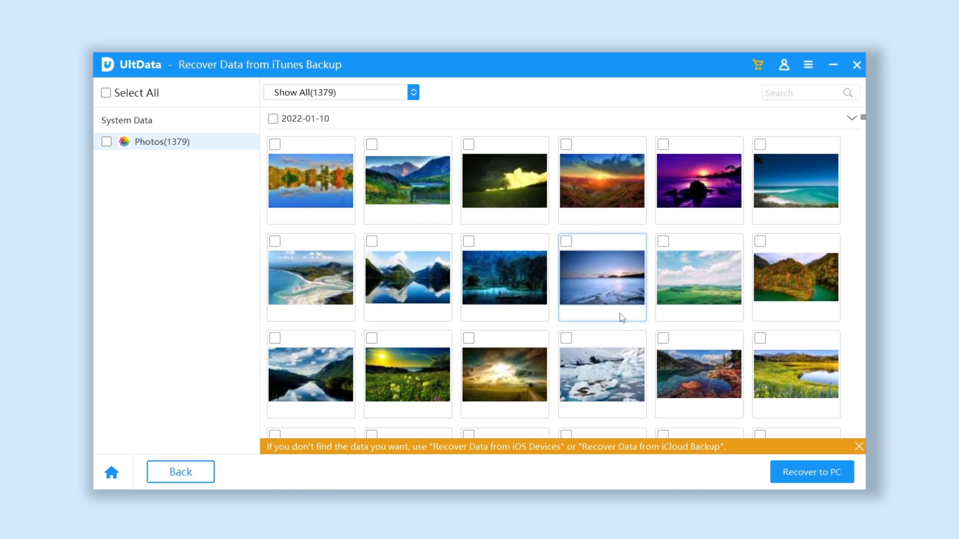
left_click(273, 119)
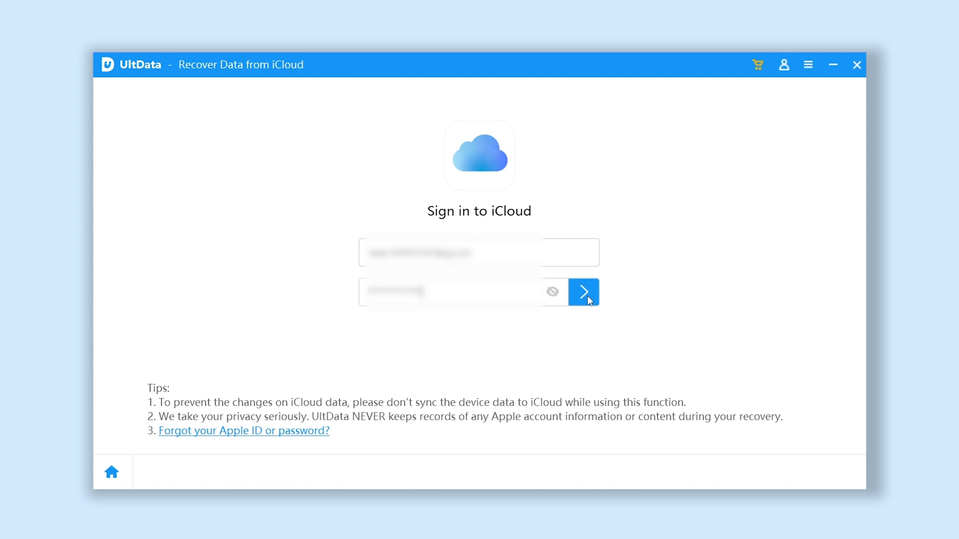
Step: Sign in to iCloud and scan it for Photos only
left_click(582, 292)
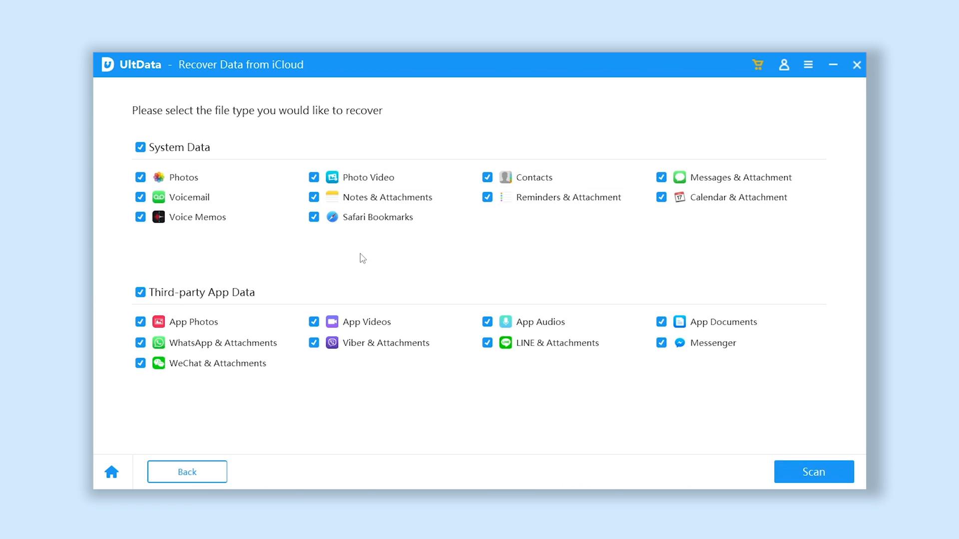
mouse_move(425, 330)
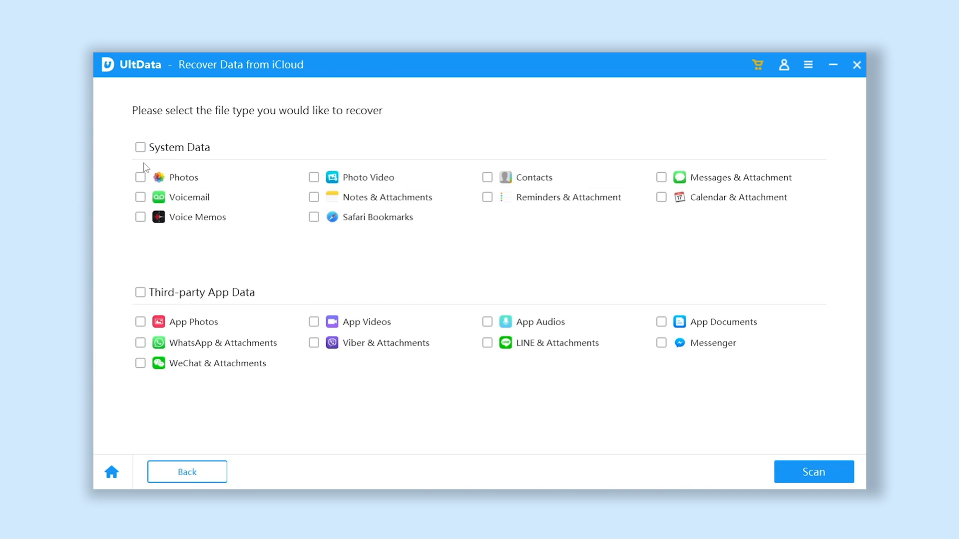
left_click(141, 177)
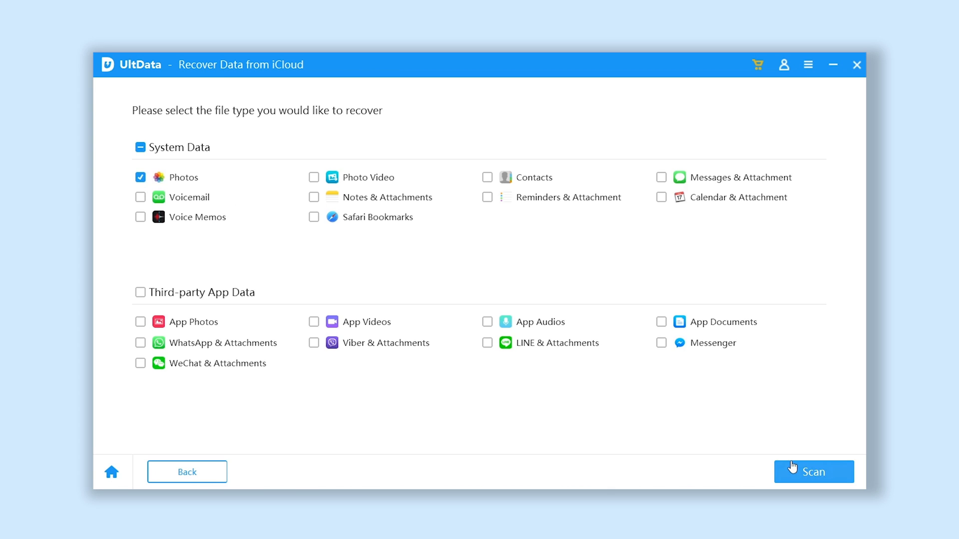
left_click(813, 471)
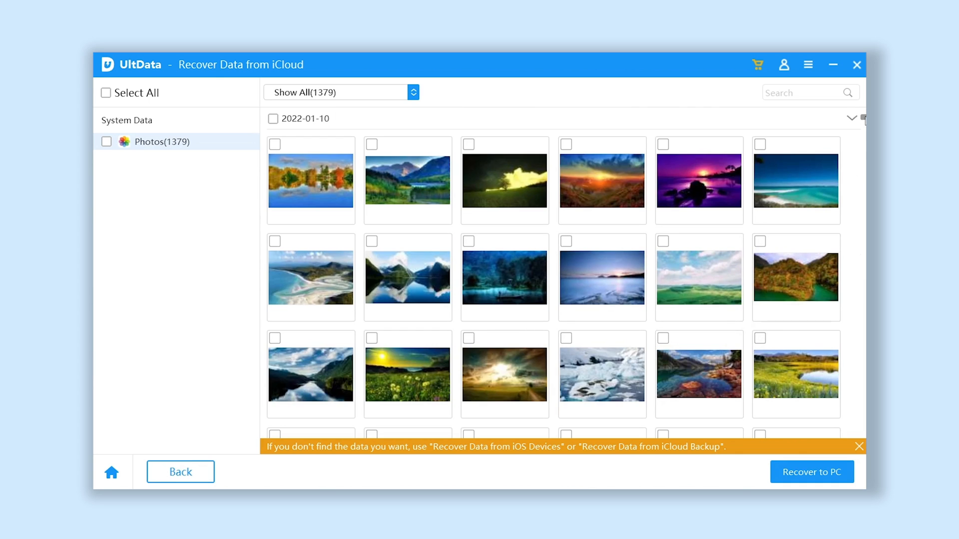
mouse_move(860, 362)
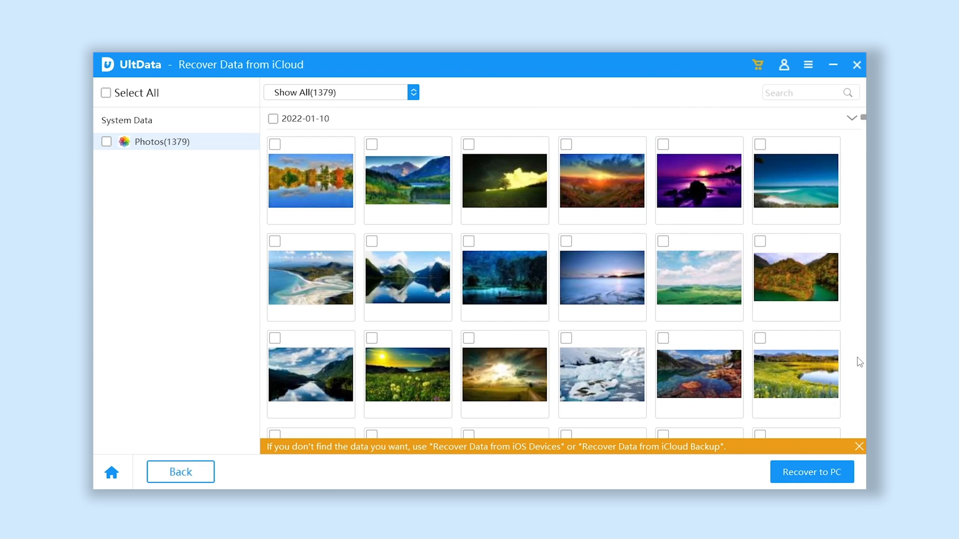
mouse_move(811, 472)
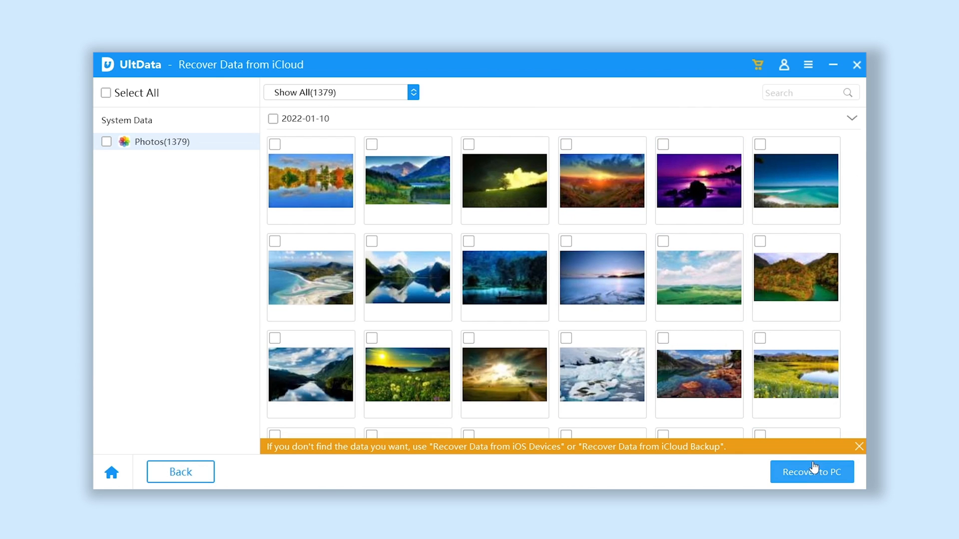
left_click(504, 372)
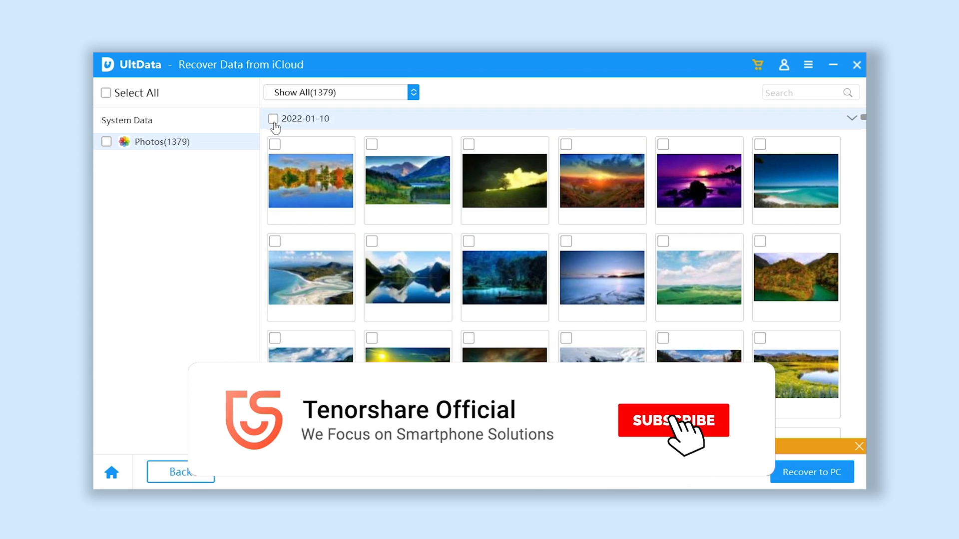
left_click(672, 420)
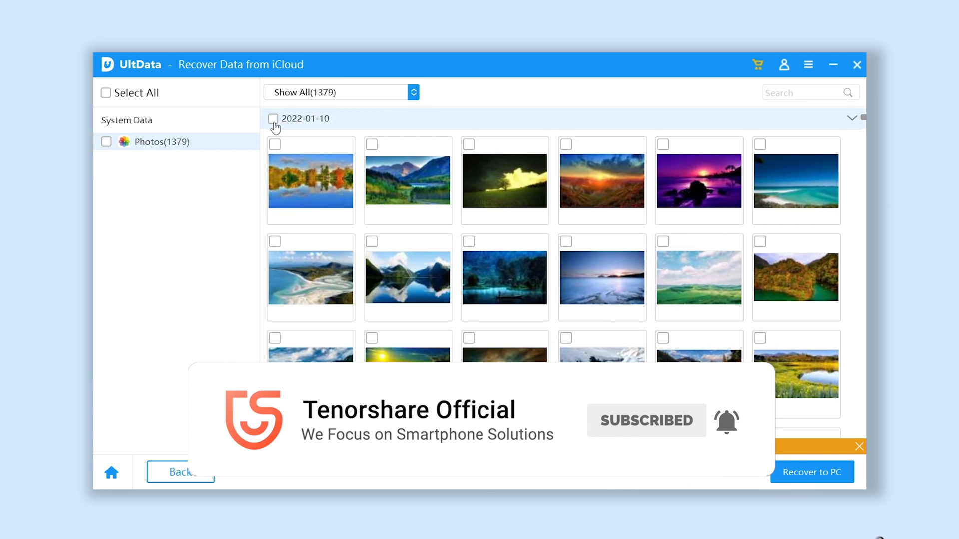